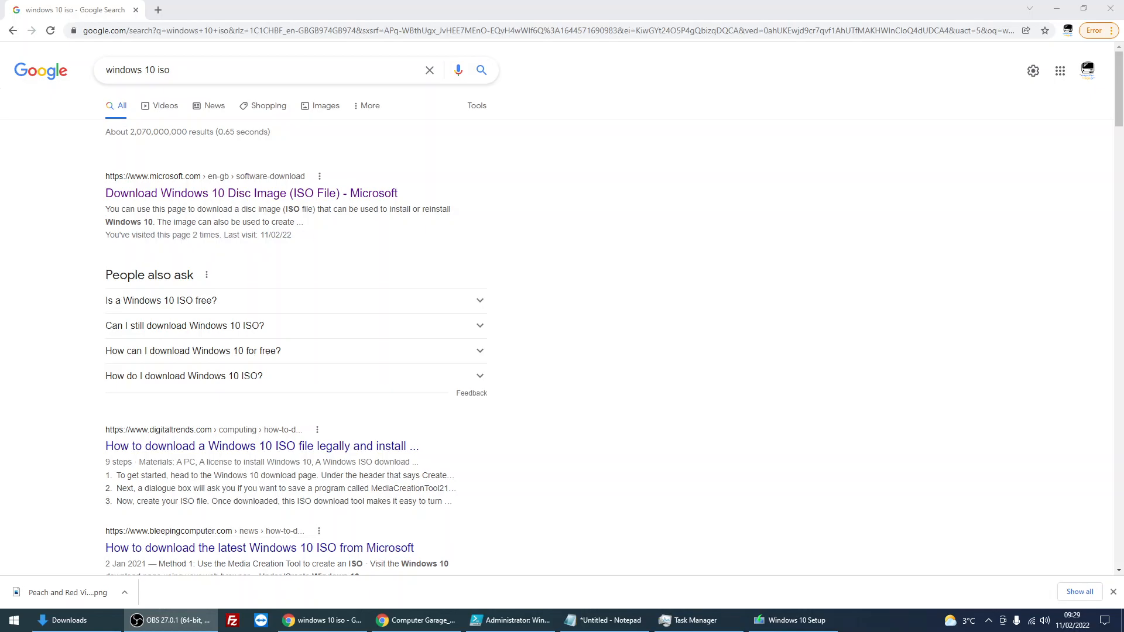
pyautogui.moveTo(531, 248)
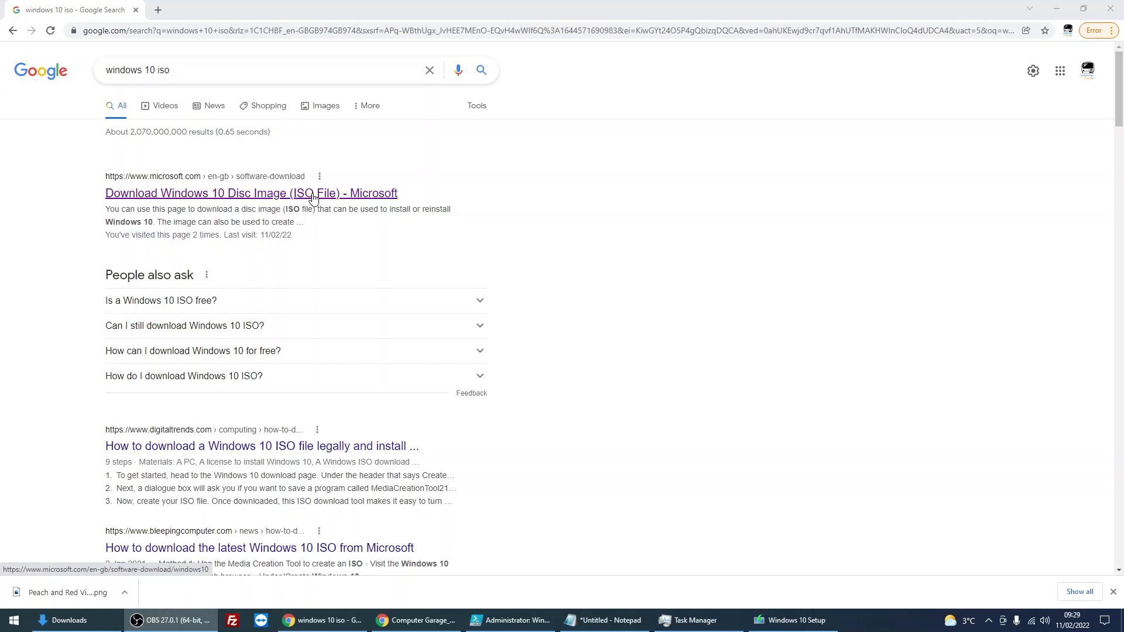
pyautogui.moveTo(336, 202)
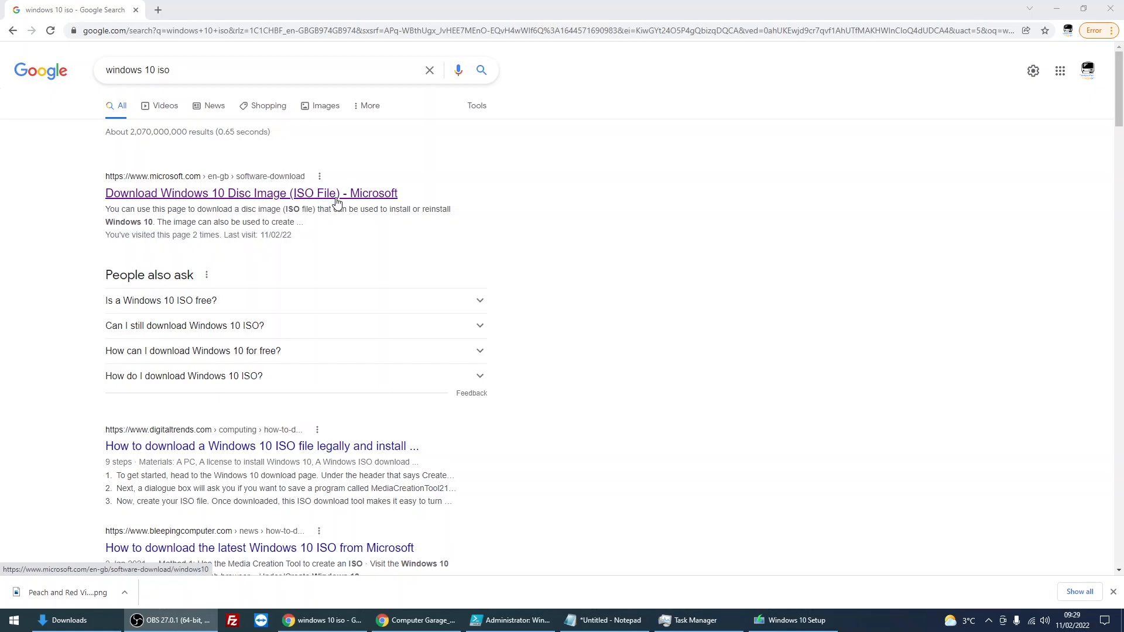
pyautogui.moveTo(380, 210)
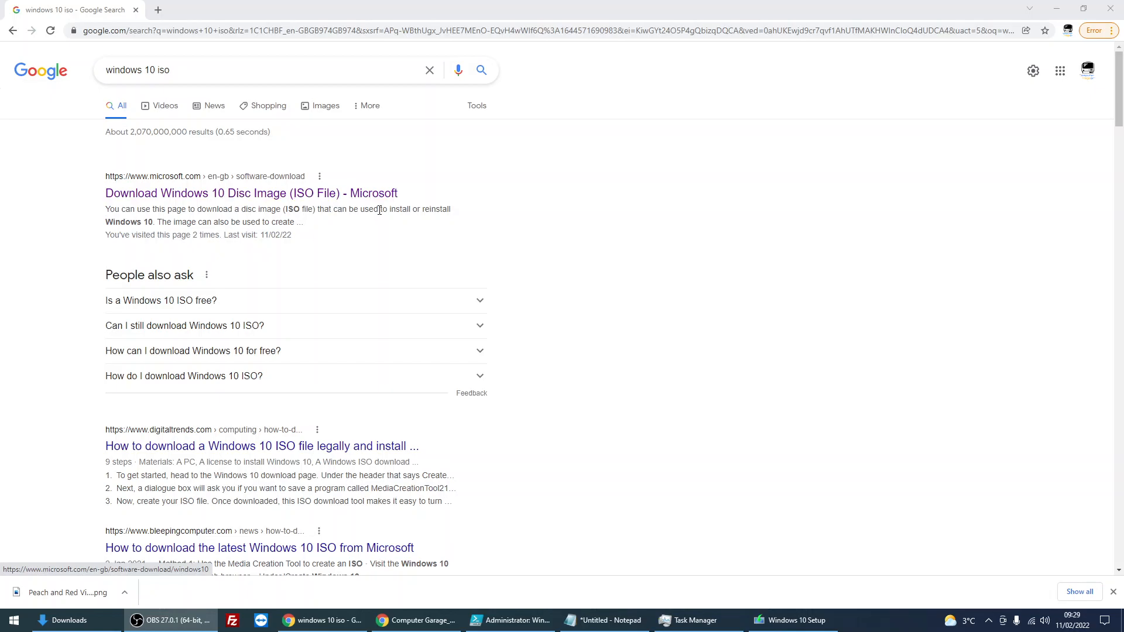
pyautogui.moveTo(412, 228)
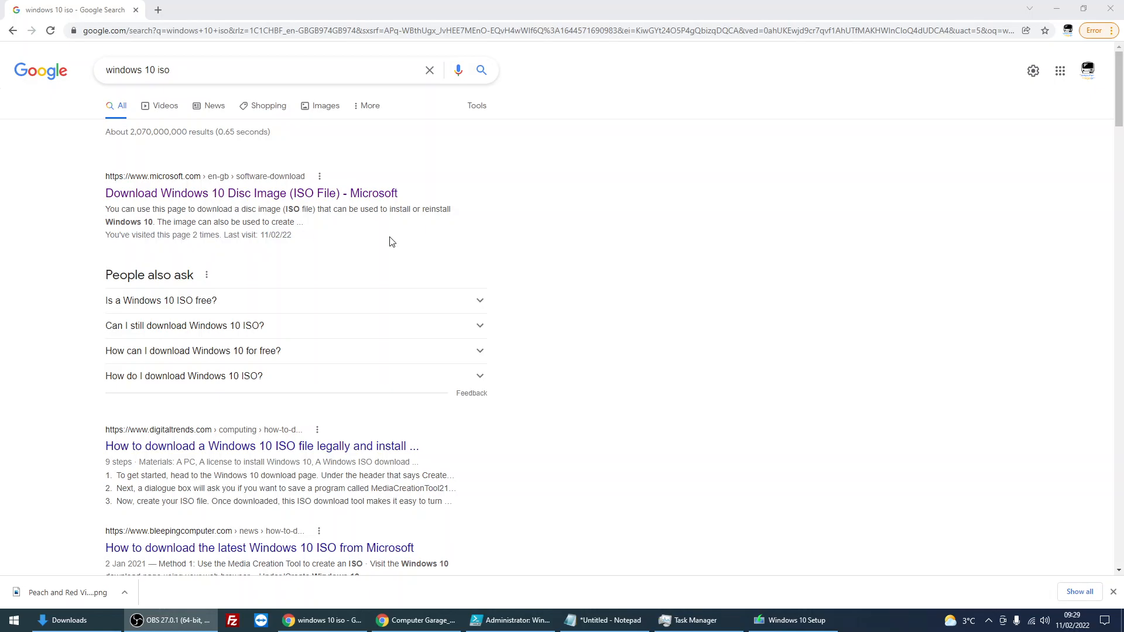
pyautogui.moveTo(361, 234)
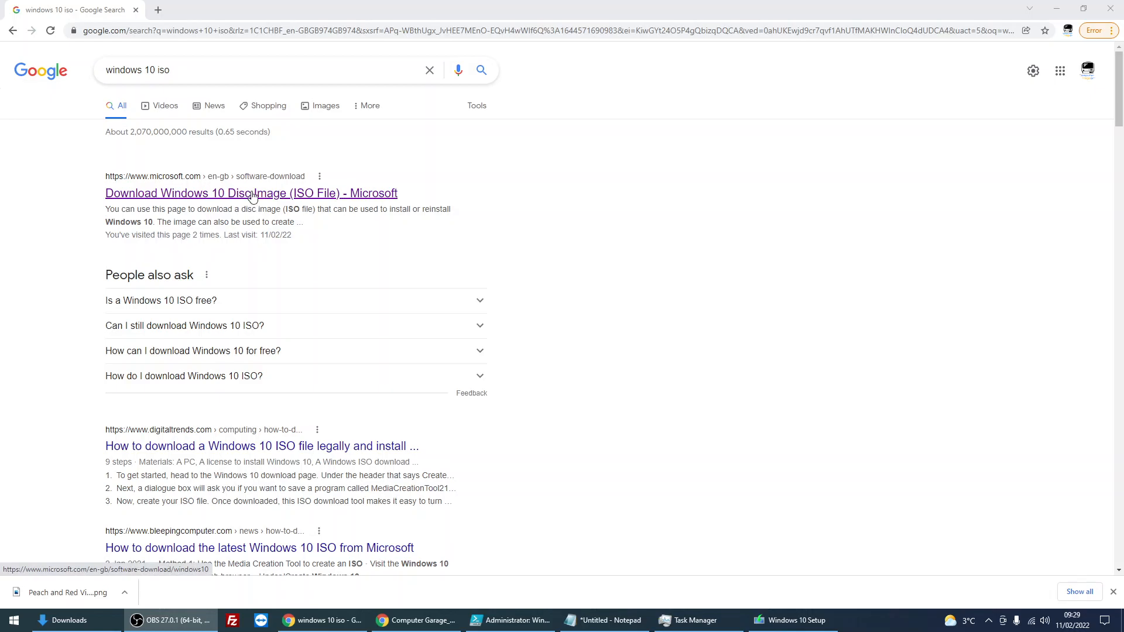
# Load Microsoft's 'Download Windows 10 Disc Image' page and scroll to 'Create Windows 10 installation media'
pyautogui.click(250, 193)
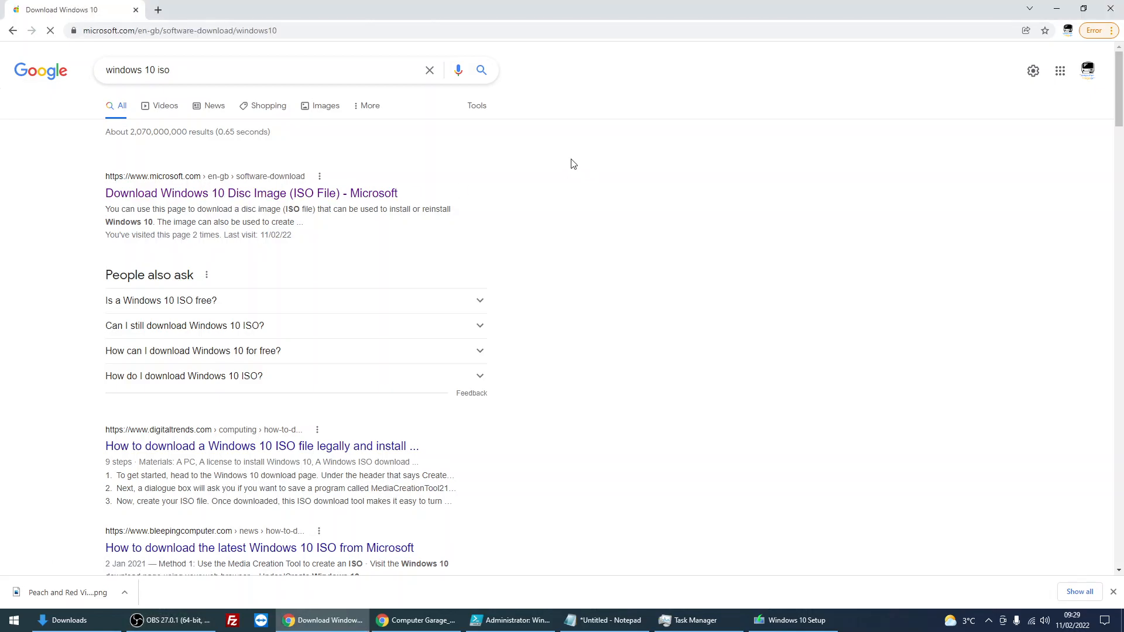
pyautogui.click(244, 193)
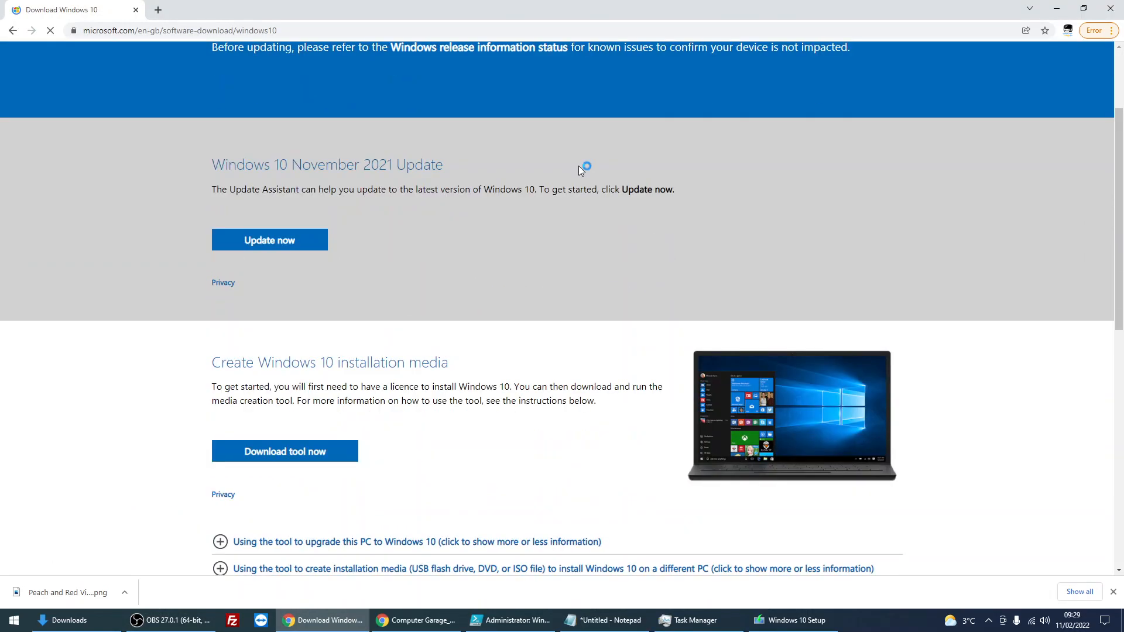
pyautogui.scroll(-3)
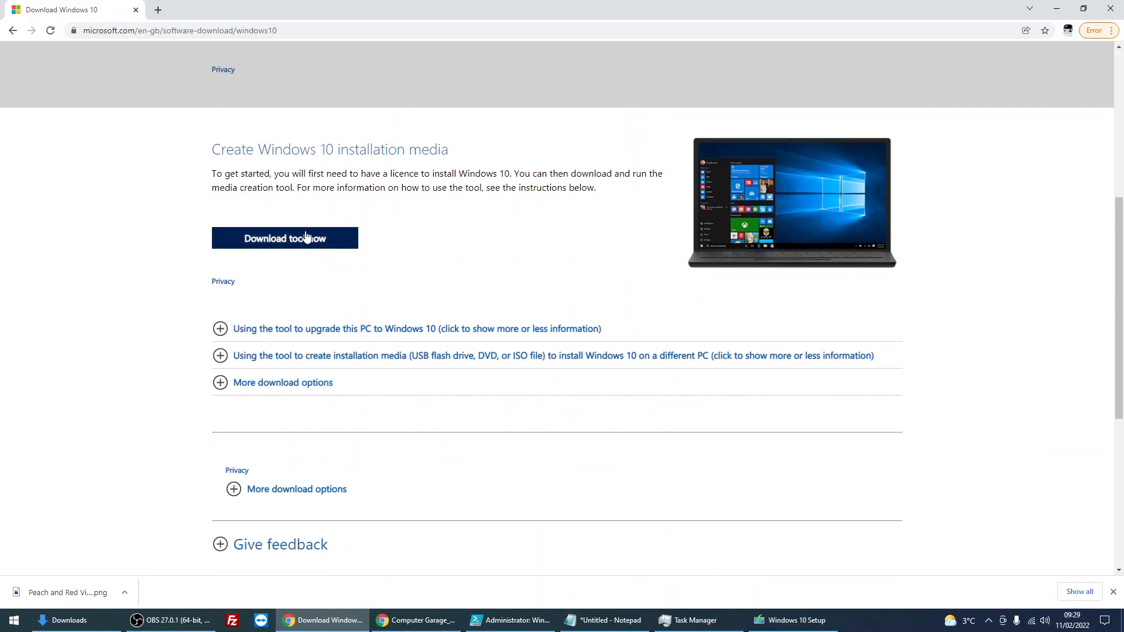
pyautogui.moveTo(307, 242)
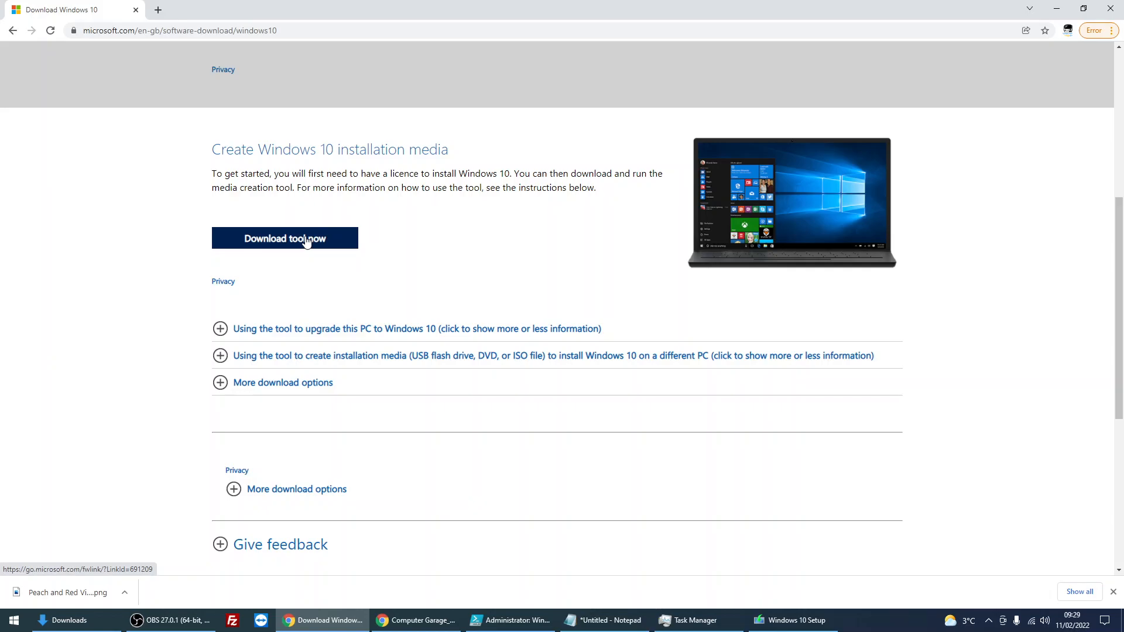
pyautogui.moveTo(236, 430)
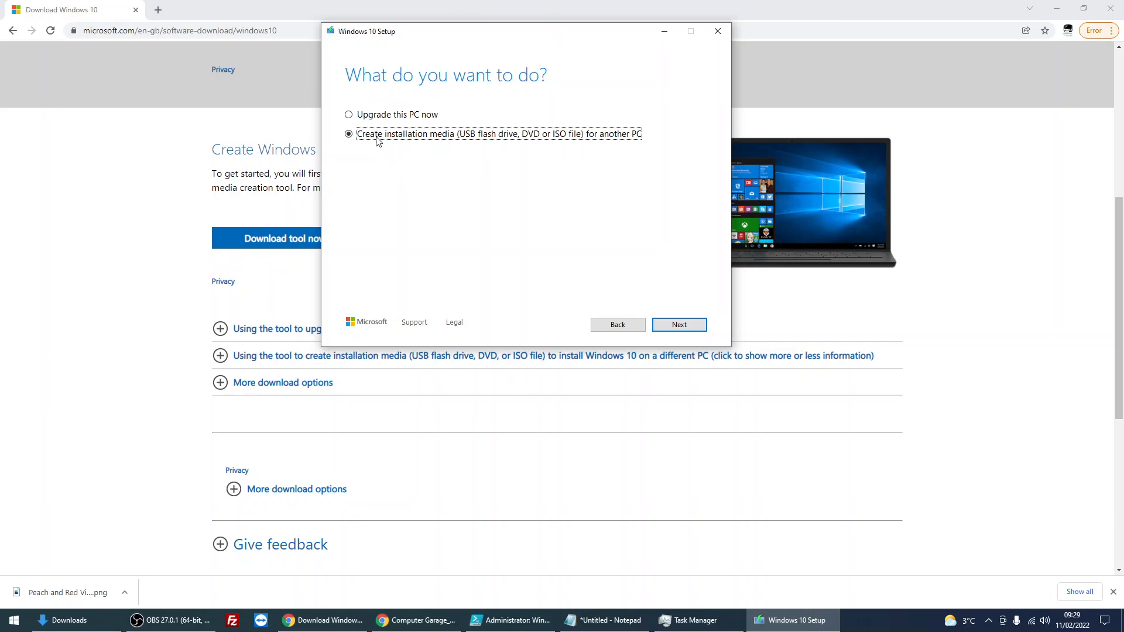
# Choose 'Create installation media (USB, DVD or ISO) for another PC' and continue
pyautogui.click(349, 133)
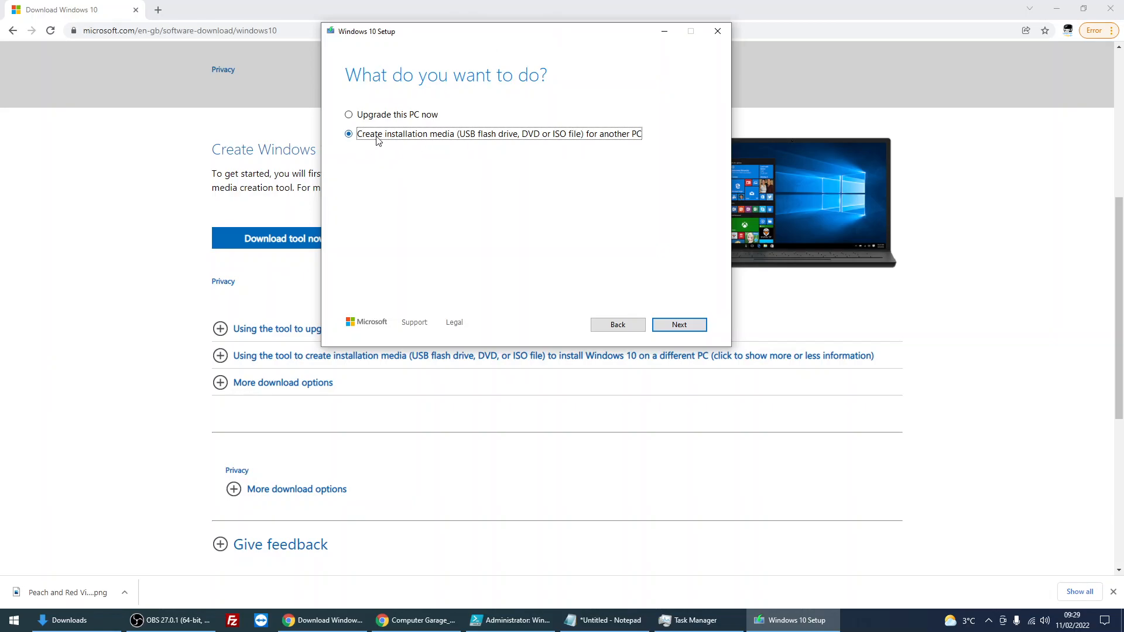
pyautogui.moveTo(446, 148)
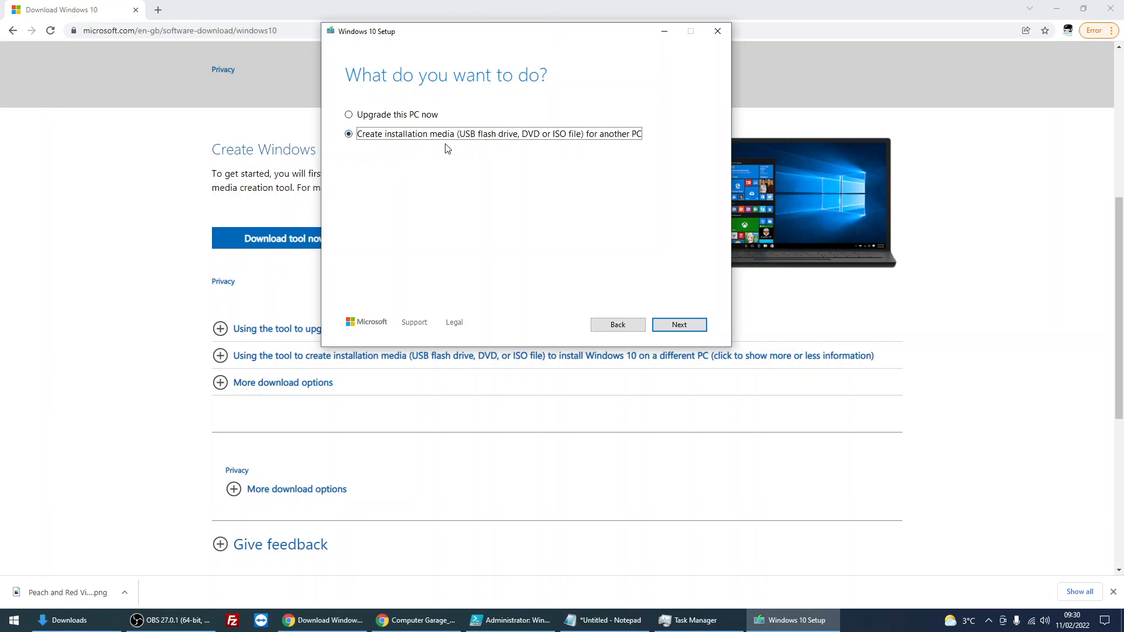
pyautogui.moveTo(553, 149)
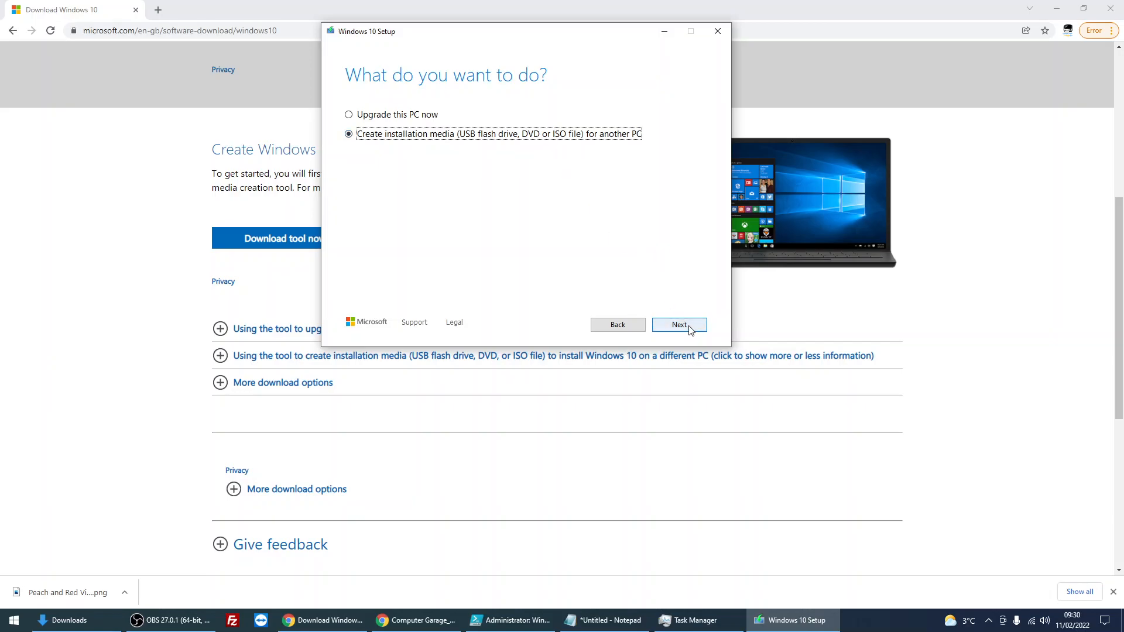
pyautogui.click(678, 324)
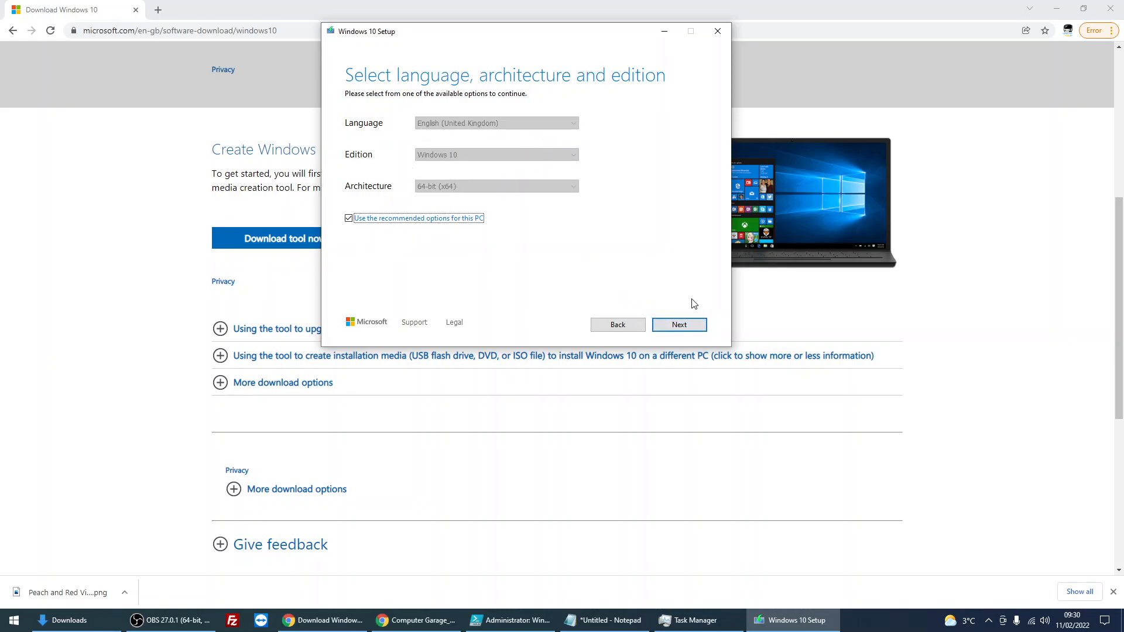
pyautogui.moveTo(465, 191)
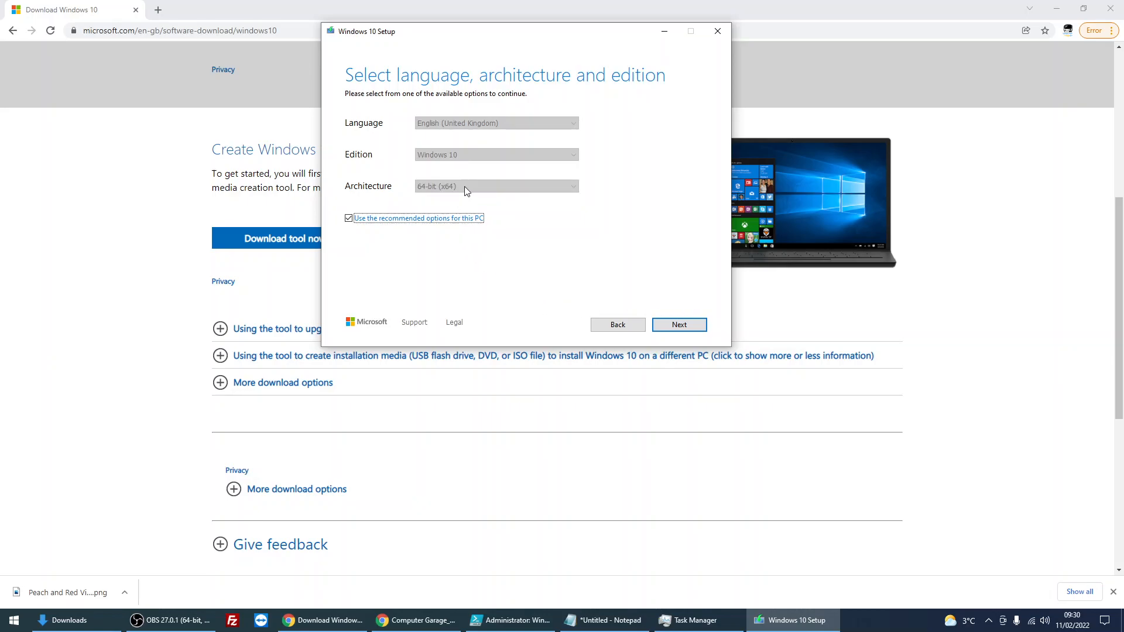
pyautogui.moveTo(522, 180)
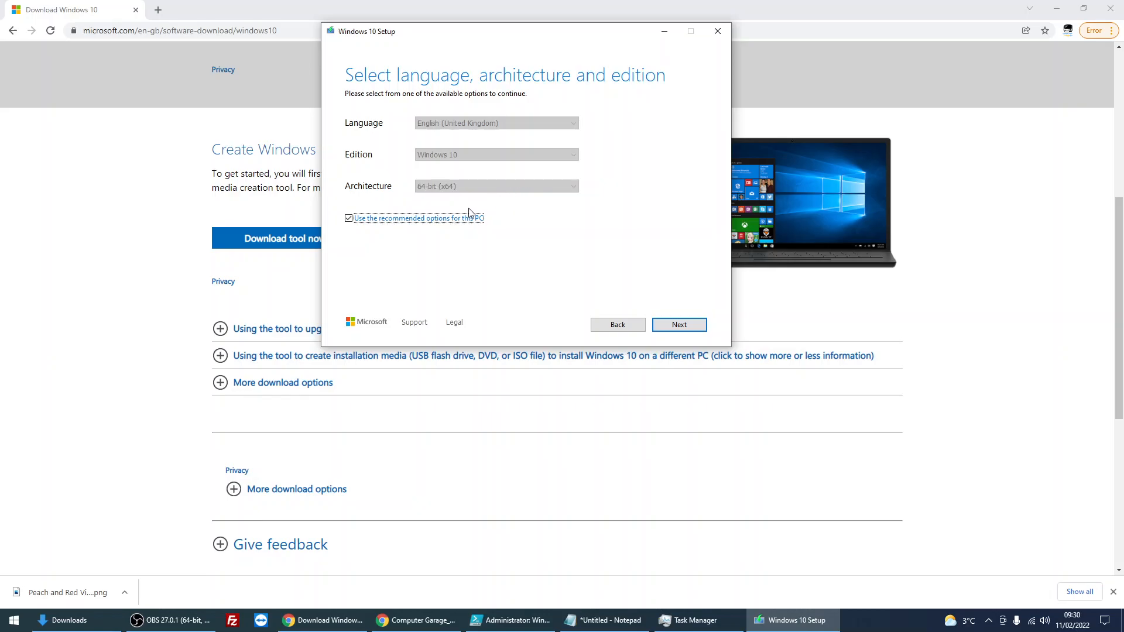
# Untick 'Use the recommended options for this PC' and set Architecture to 64-bit (x64)
pyautogui.click(349, 217)
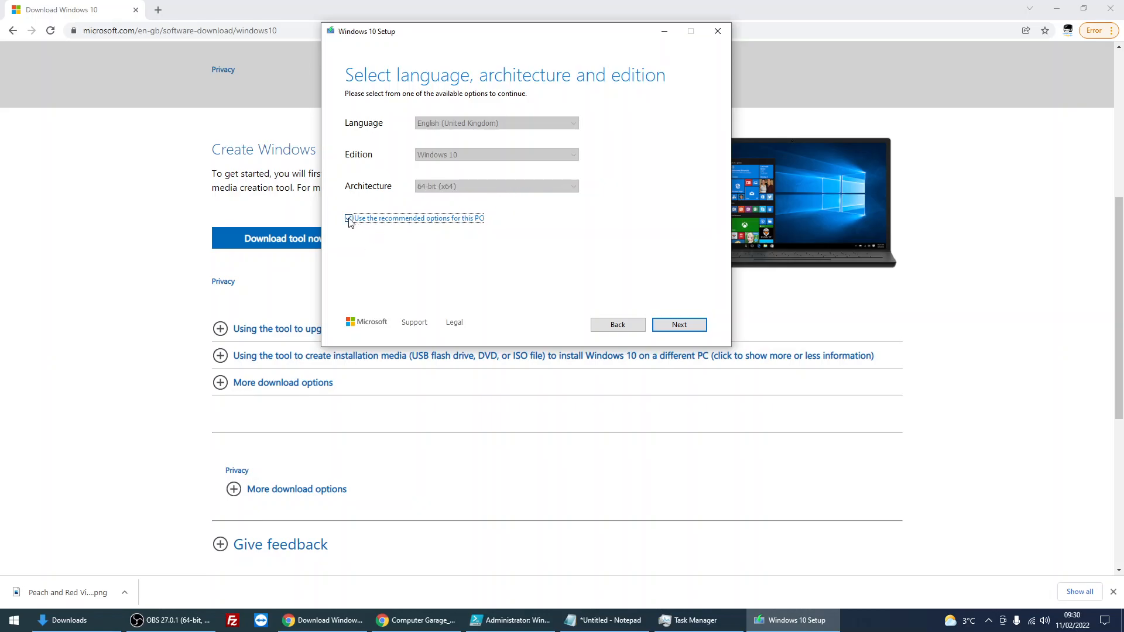
pyautogui.click(348, 219)
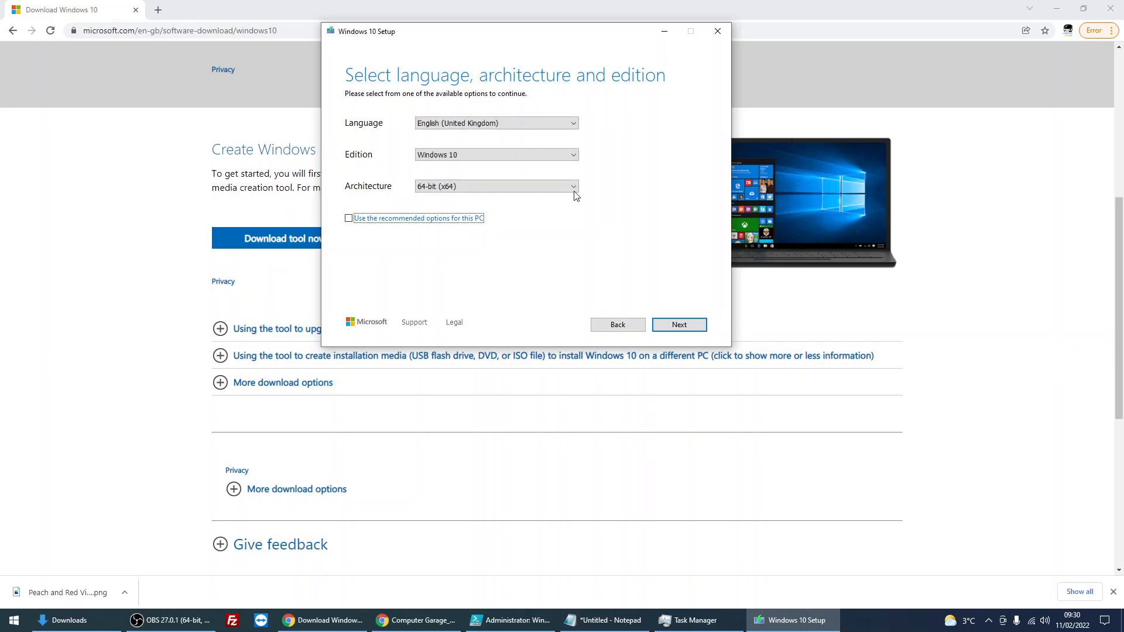
pyautogui.click(495, 187)
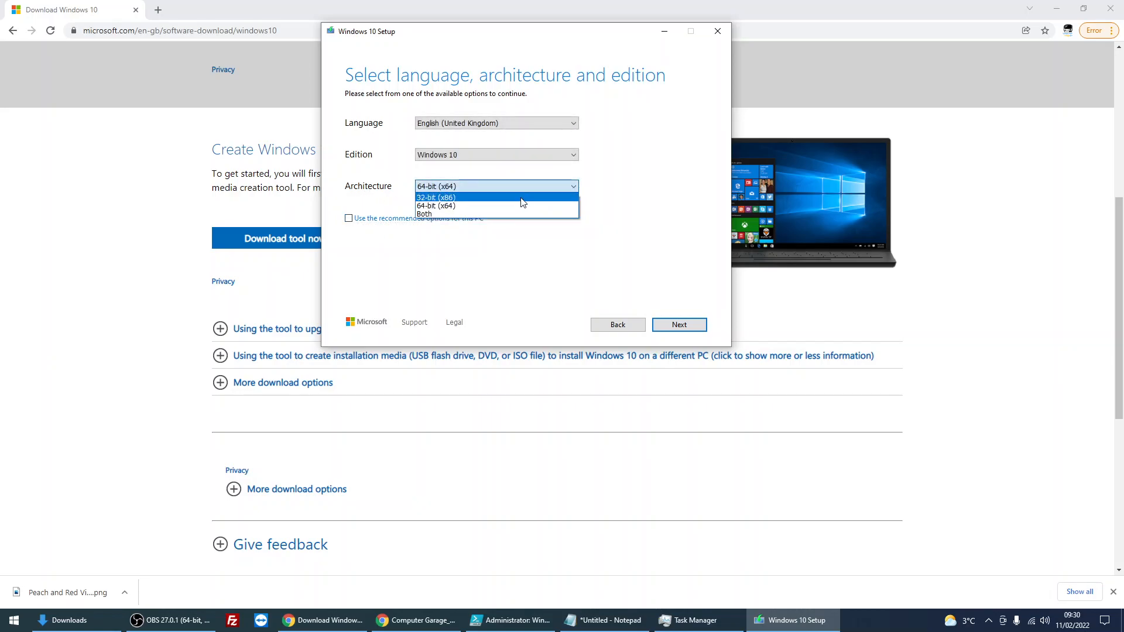
pyautogui.click(435, 206)
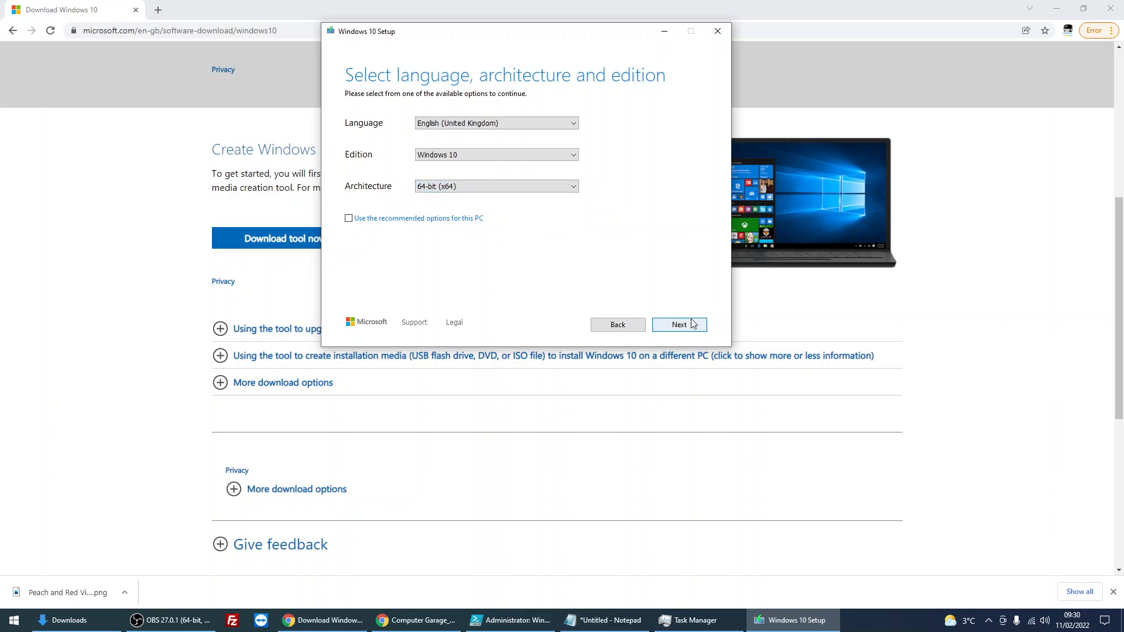
pyautogui.moveTo(685, 282)
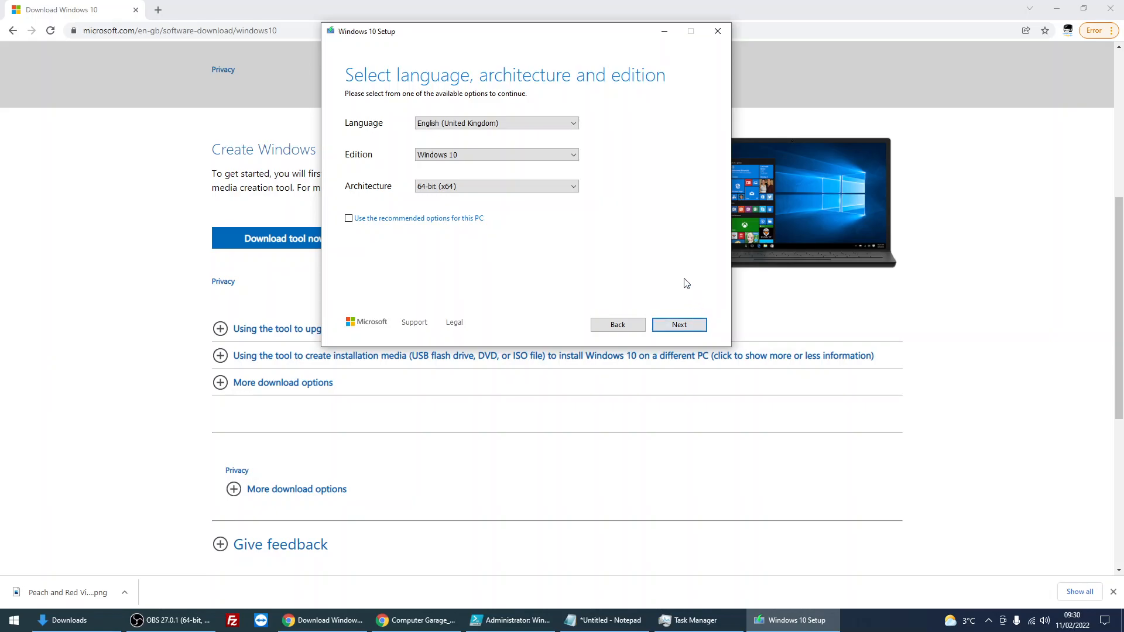
pyautogui.moveTo(656, 295)
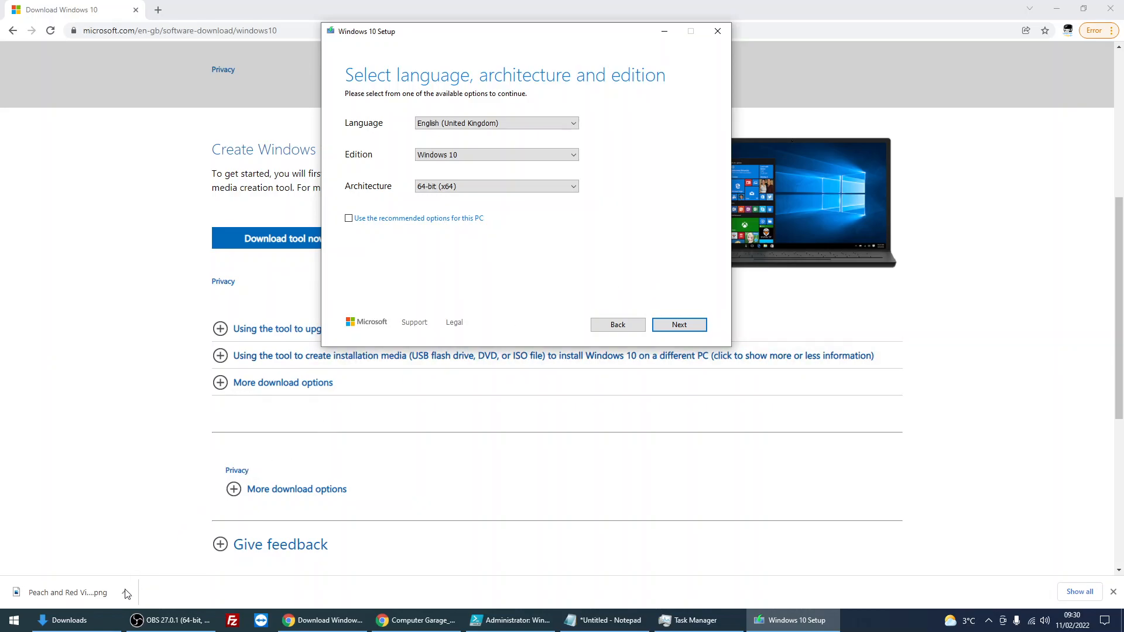
# In File Explorer's Desktop folder, select Windows10.iso and show its context menu
pyautogui.click(67, 621)
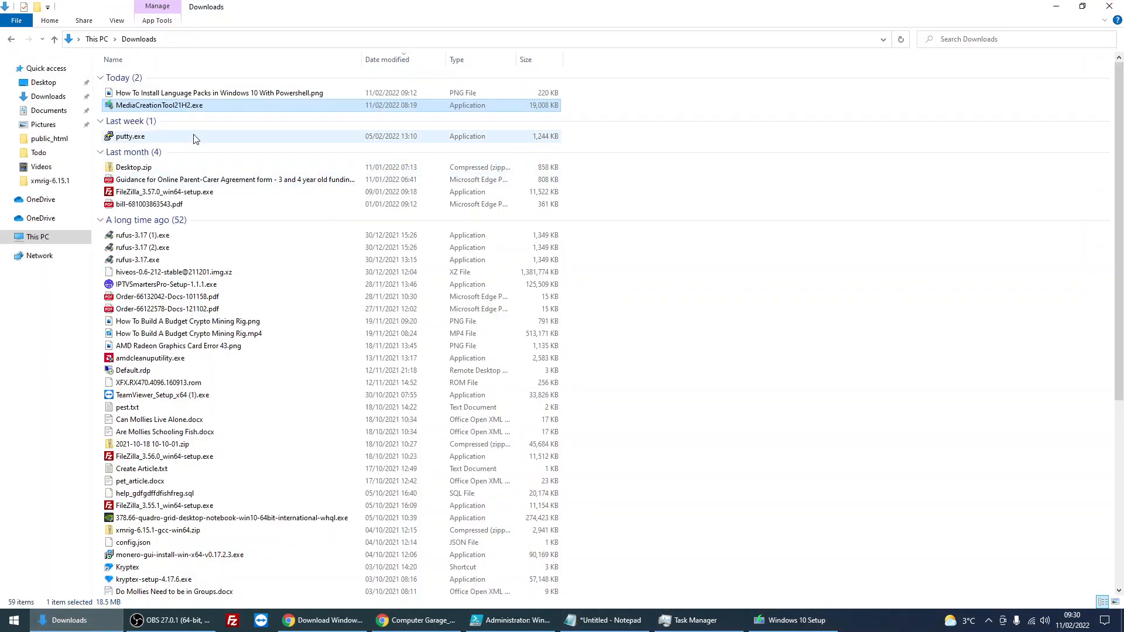
pyautogui.click(43, 82)
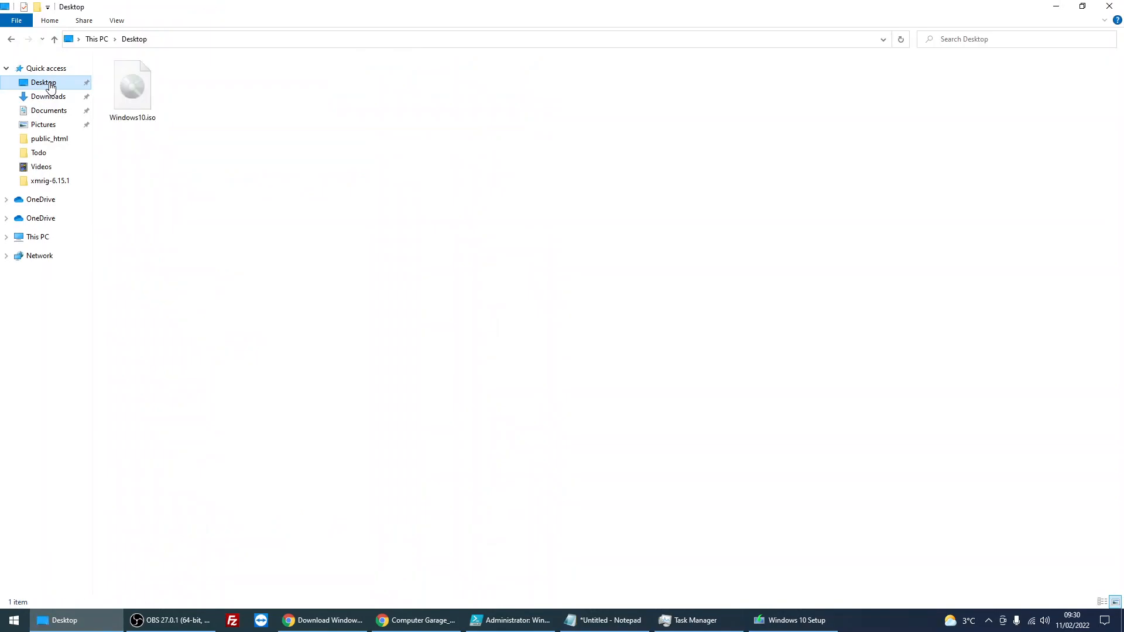
pyautogui.click(133, 85)
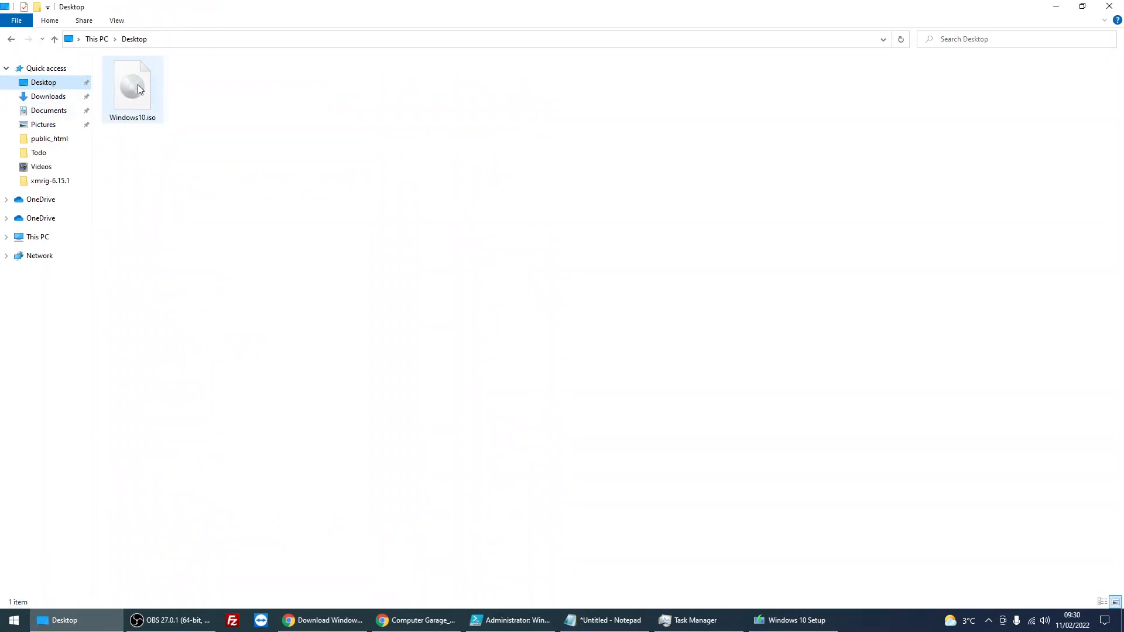
pyautogui.click(132, 82)
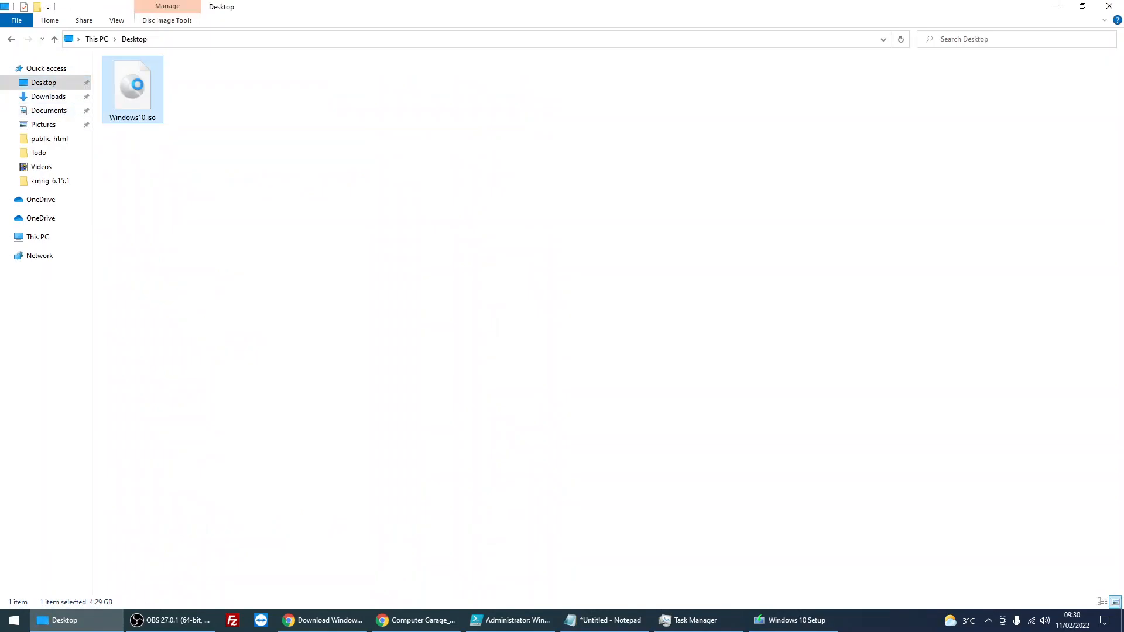
pyautogui.rightClick(133, 85)
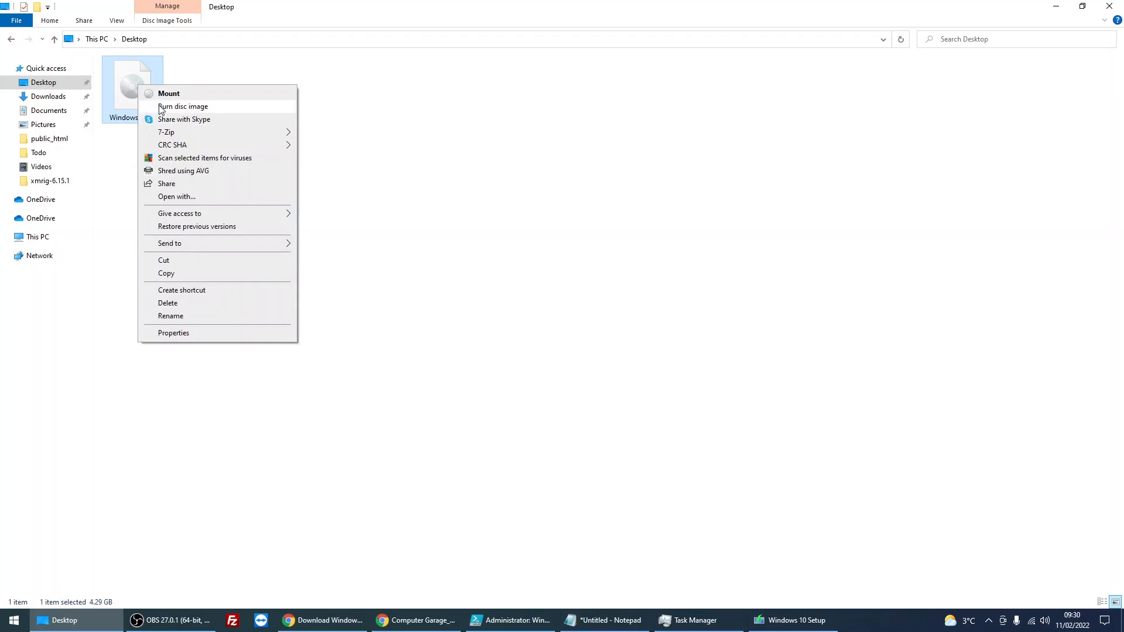
pyautogui.moveTo(199, 114)
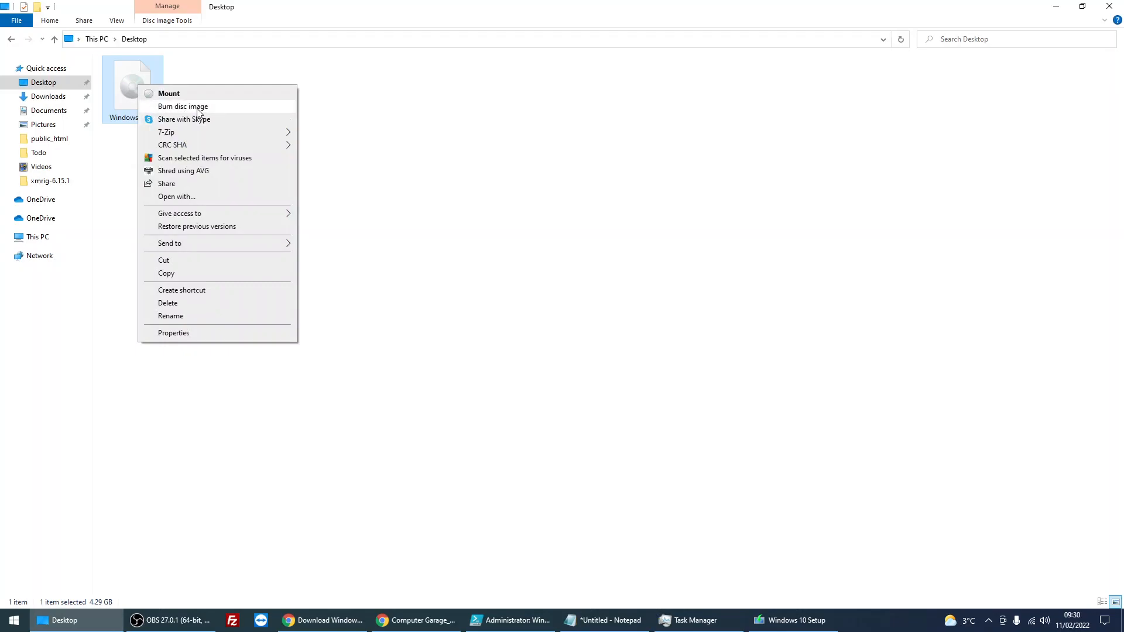
# Burn Windows10.iso via Windows Disc Image Burner and check the Disc burner list, which finds none
pyautogui.click(182, 106)
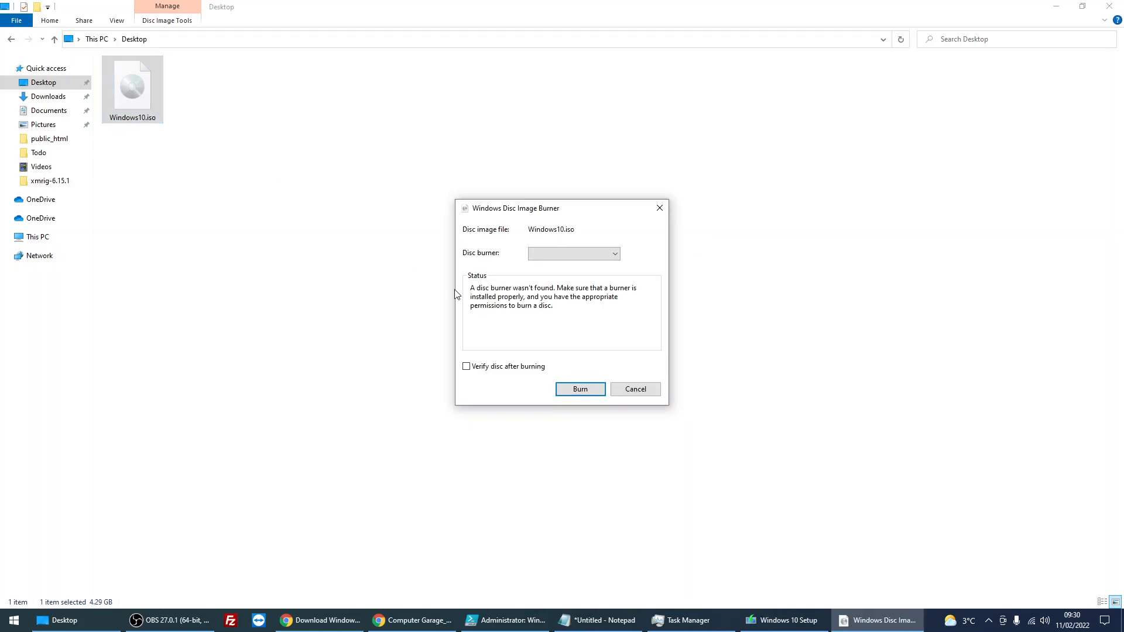
pyautogui.moveTo(512, 208); pyautogui.dragTo(480, 87)
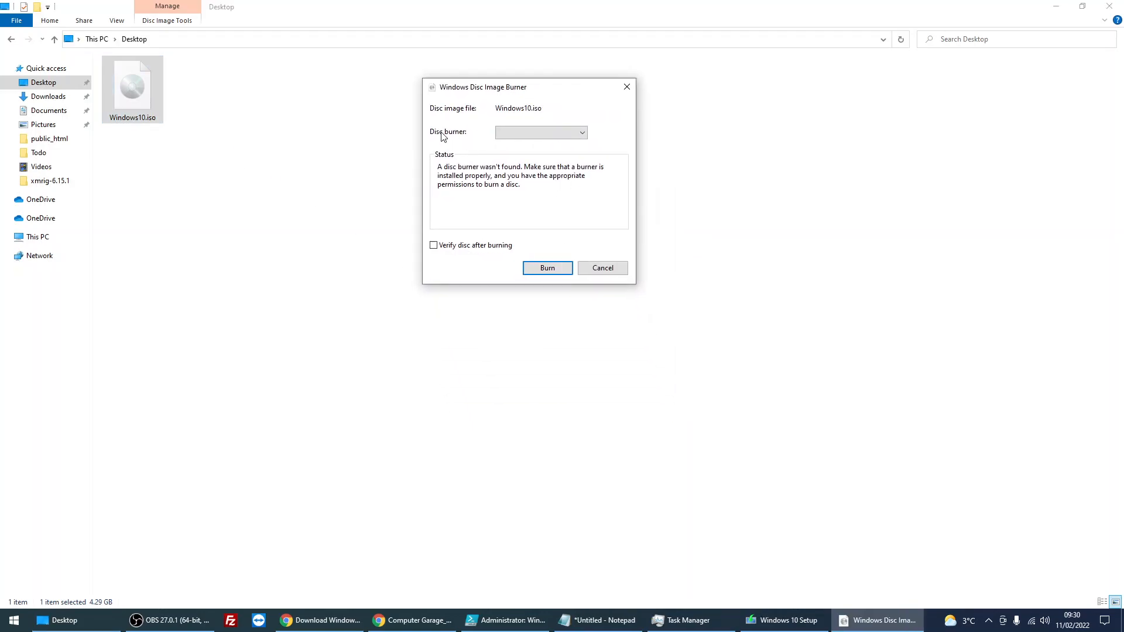
pyautogui.click(540, 132)
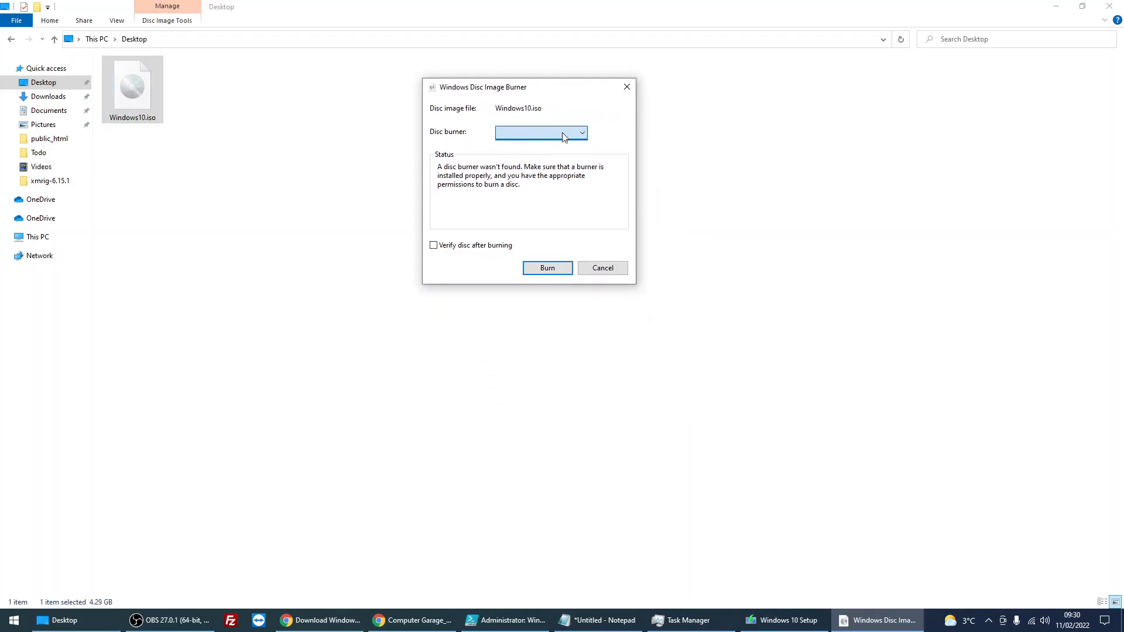